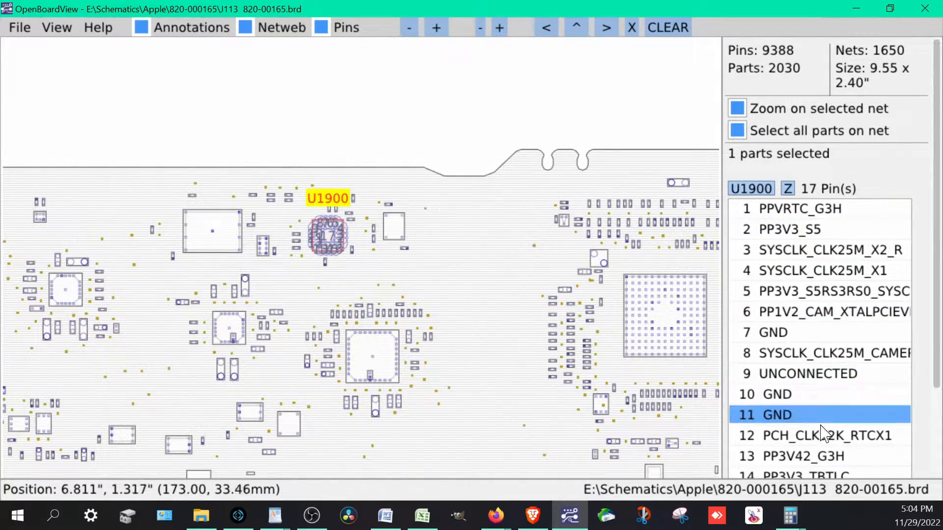
# Step: Deselect part U1900 by clicking empty space on the board
pyautogui.click(818, 435)
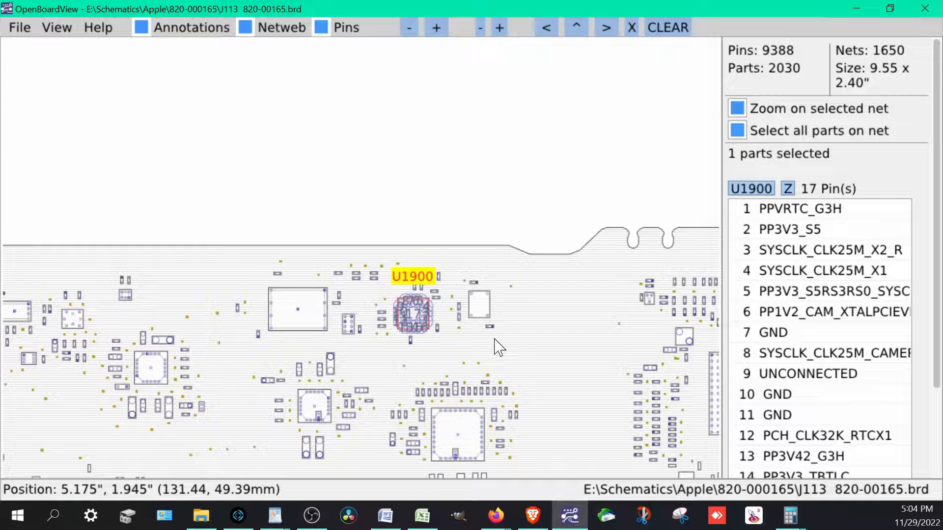
pyautogui.click(297, 309)
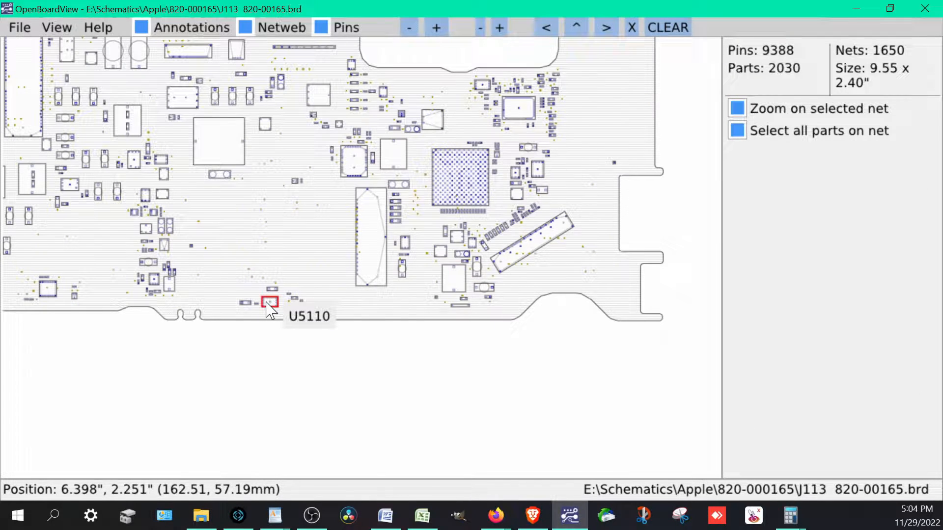
# Step: Select chip U7090 to list its nine pin nets, including PP3V42_G3H
pyautogui.click(268, 302)
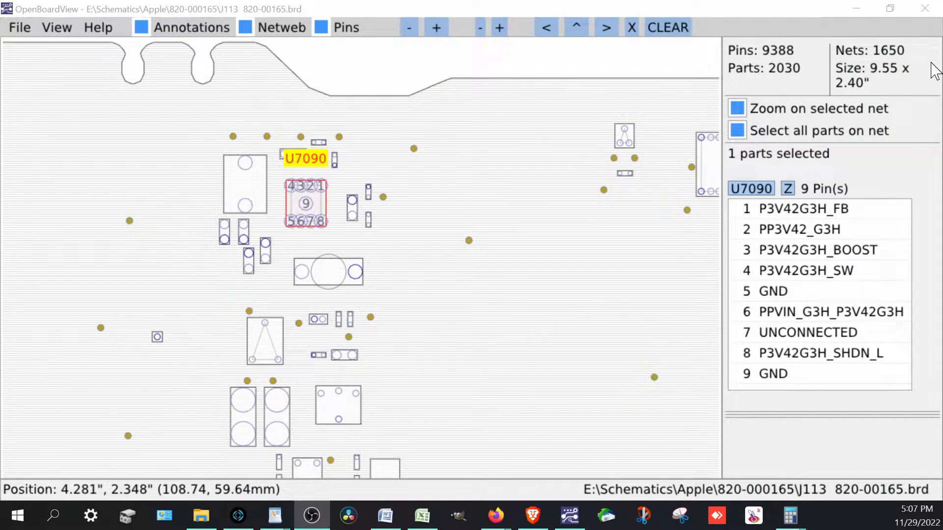
# Step: Pick pin 3, P3V42G3H_BOOST, in U7090's pin list
pyautogui.click(800, 229)
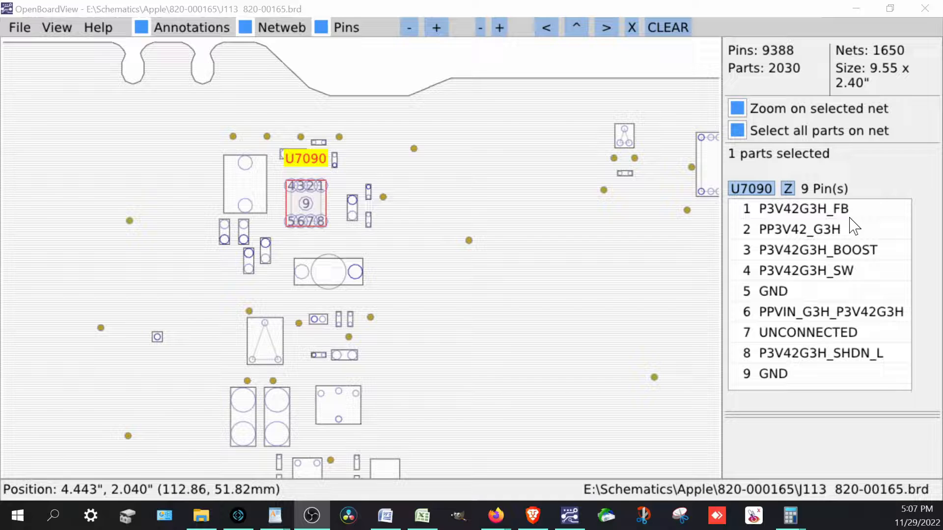
pyautogui.click(816, 250)
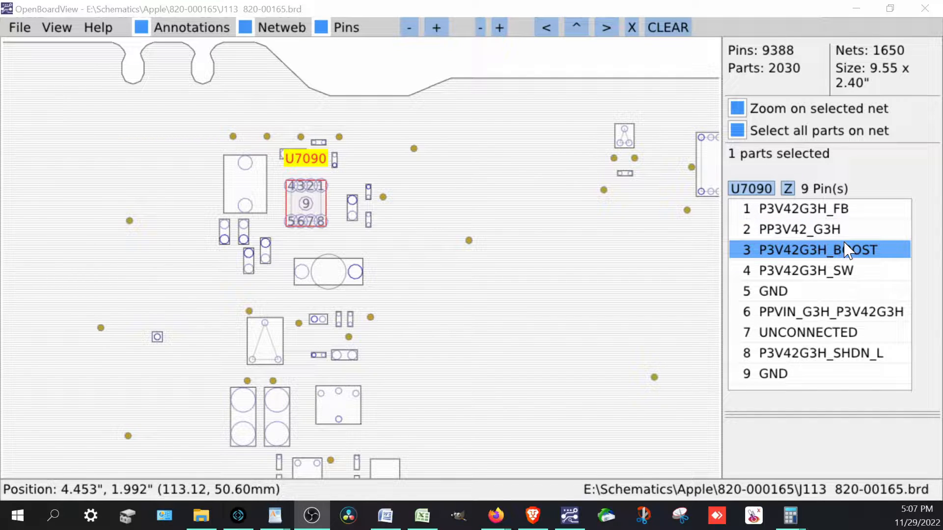